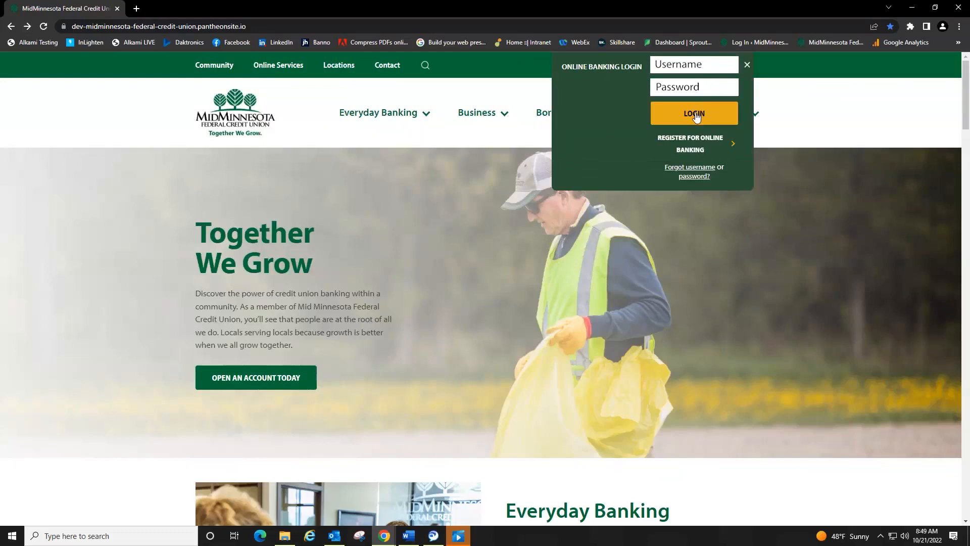
# Log in to MMFCU online banking and go to Accounts > E-DOCS.
pyautogui.click(694, 113)
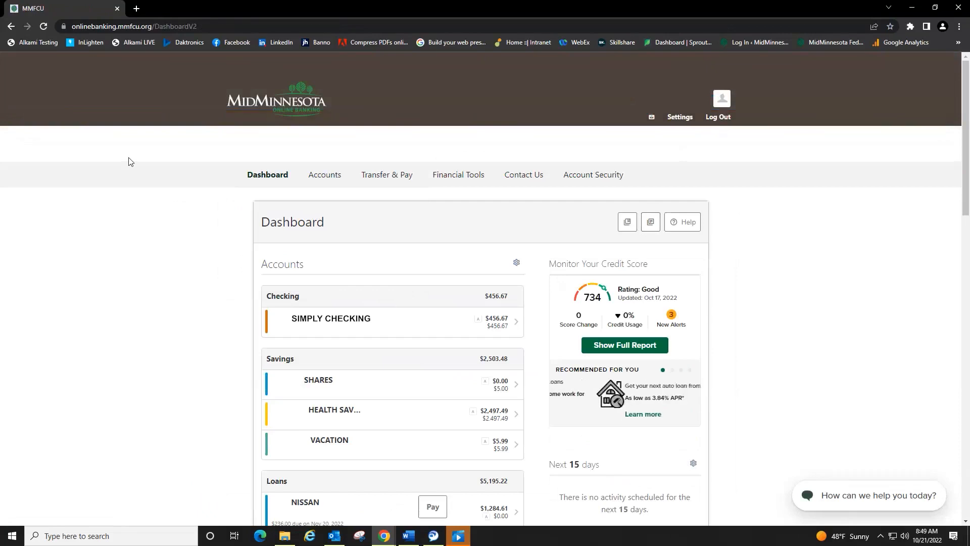
pyautogui.click(324, 174)
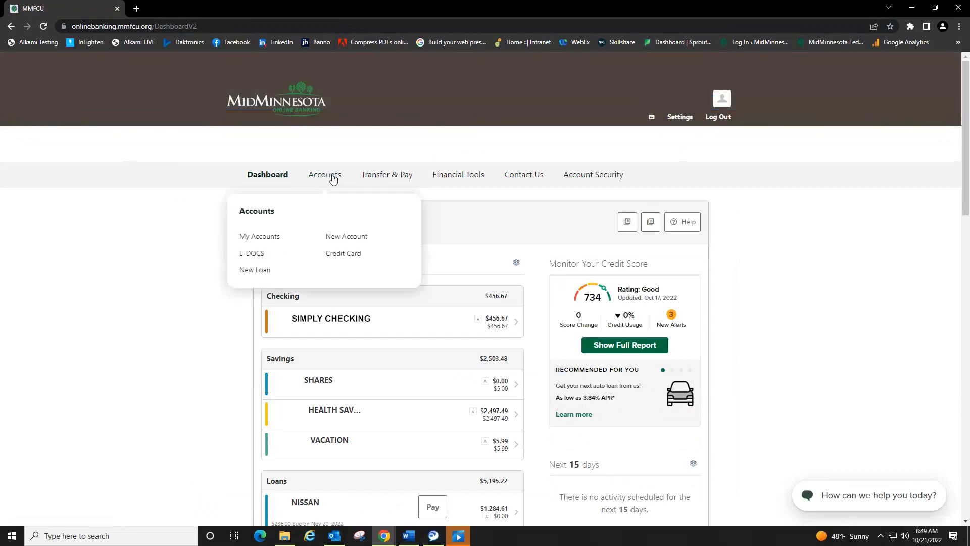
pyautogui.moveTo(253, 257)
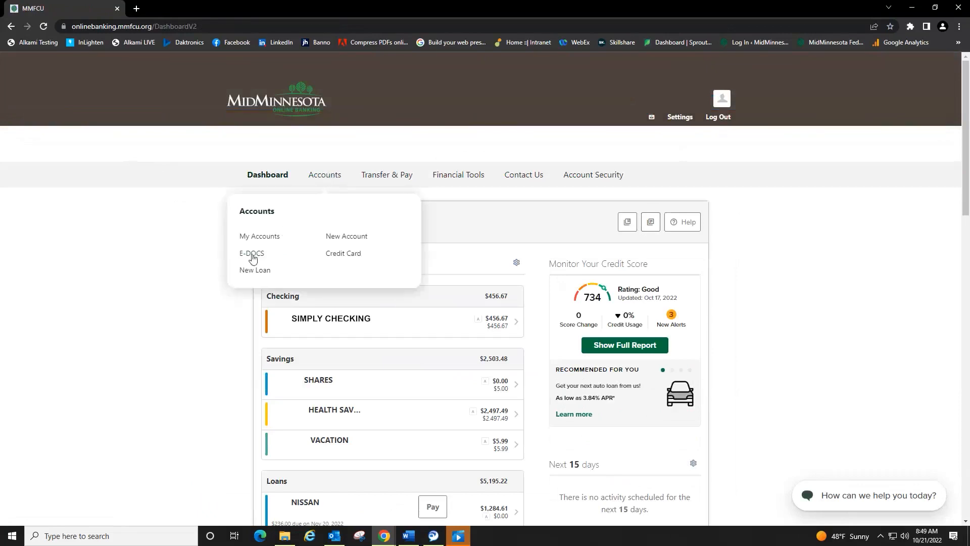
pyautogui.click(251, 253)
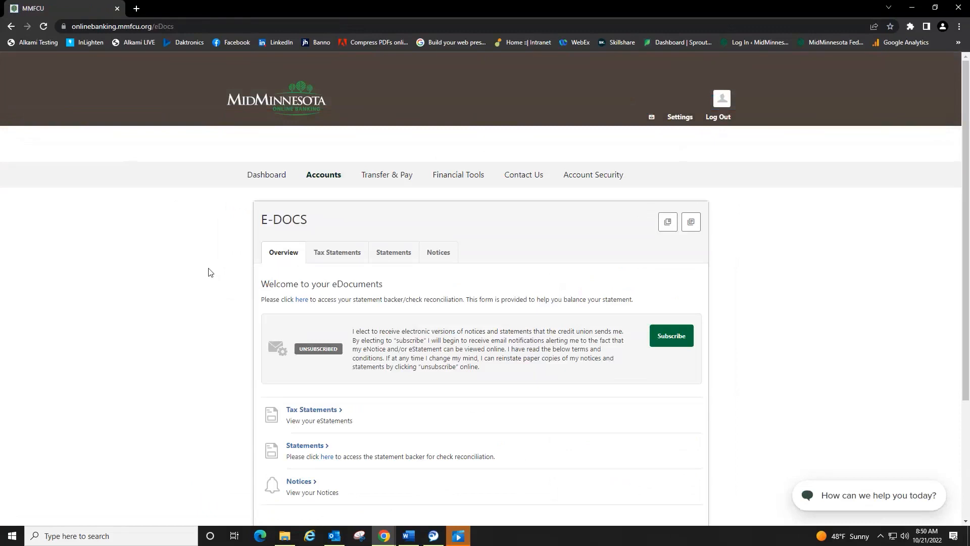
pyautogui.moveTo(359, 319)
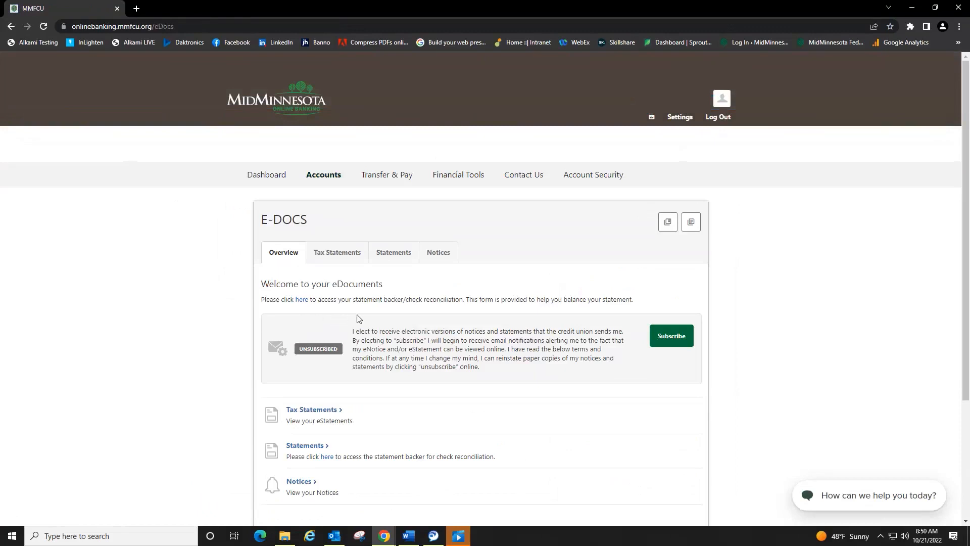
pyautogui.moveTo(282, 370)
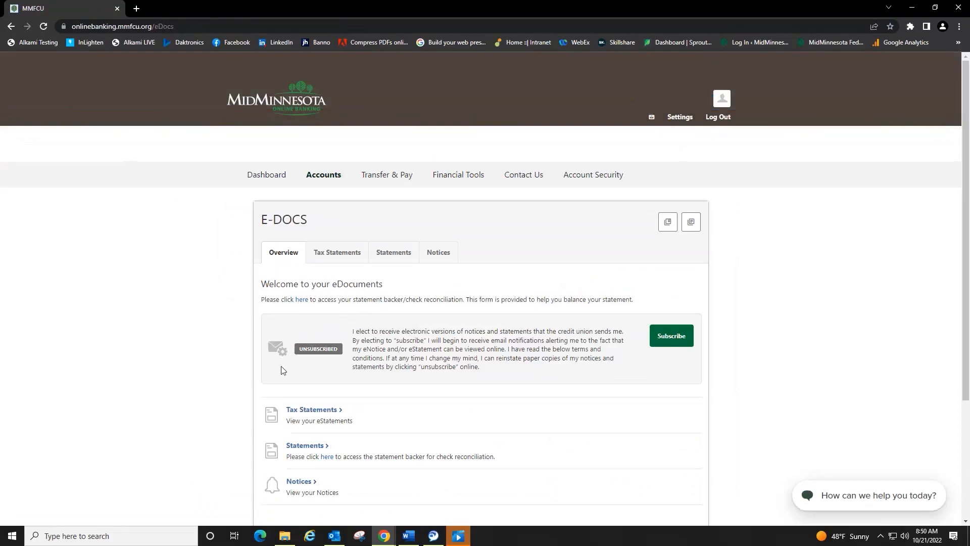
pyautogui.moveTo(241, 343)
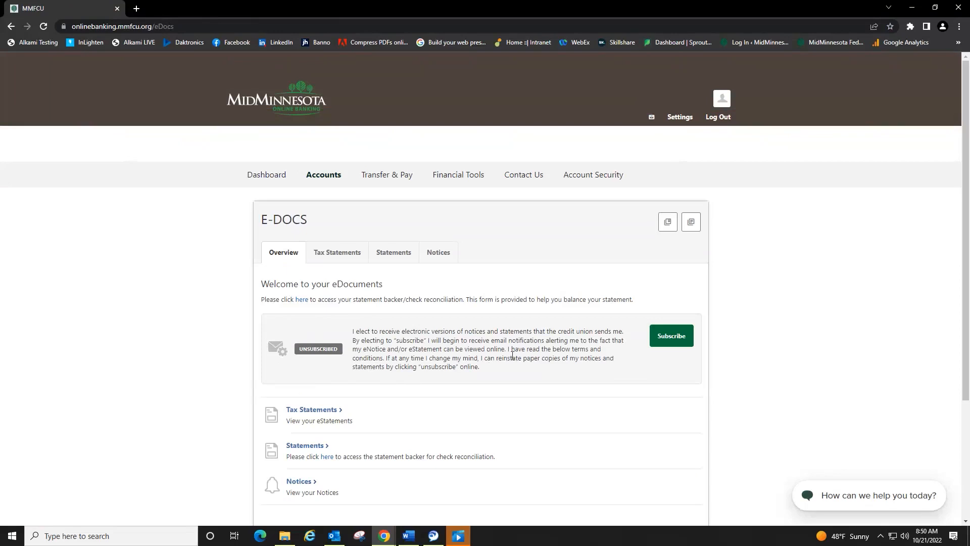
pyautogui.moveTo(651, 351)
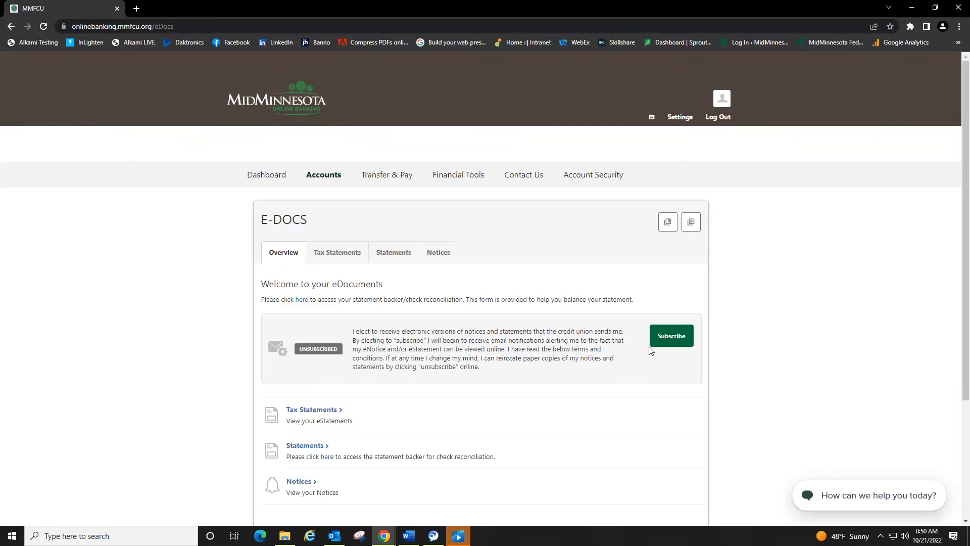
pyautogui.moveTo(667, 343)
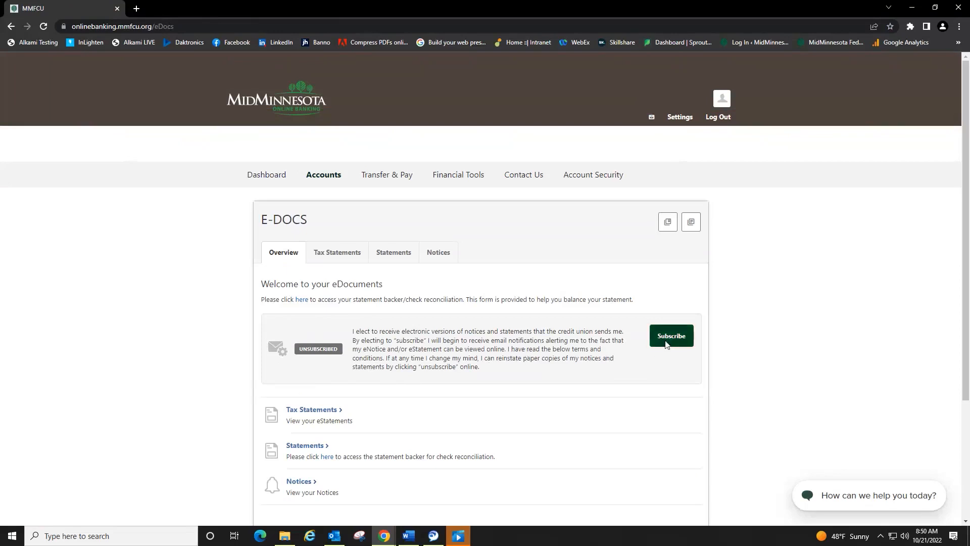
# Start the E-Docs subscription from the unsubscribed Overview tab.
pyautogui.click(670, 336)
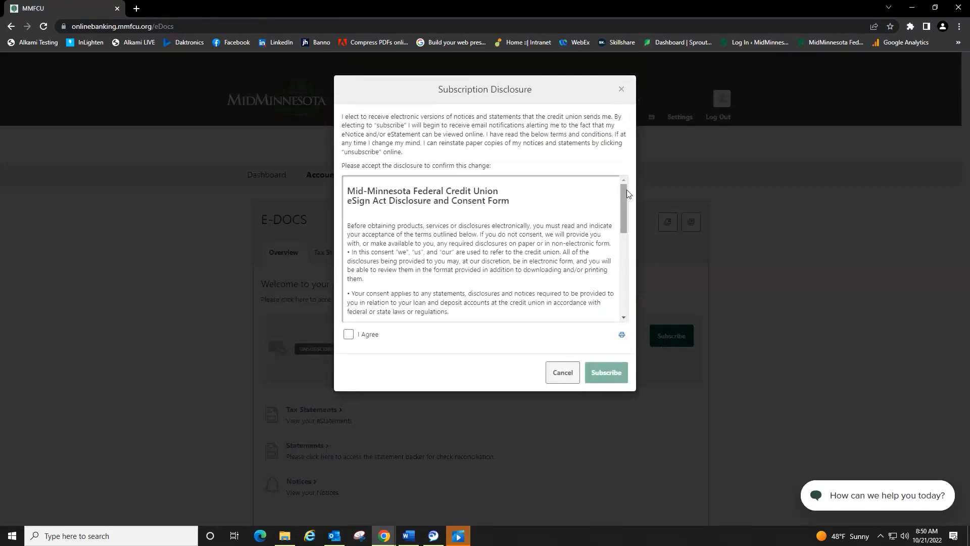
# Accept the eSign consent and subscription disclosure, then submit the E-Docs subscription.
pyautogui.scroll(-3)
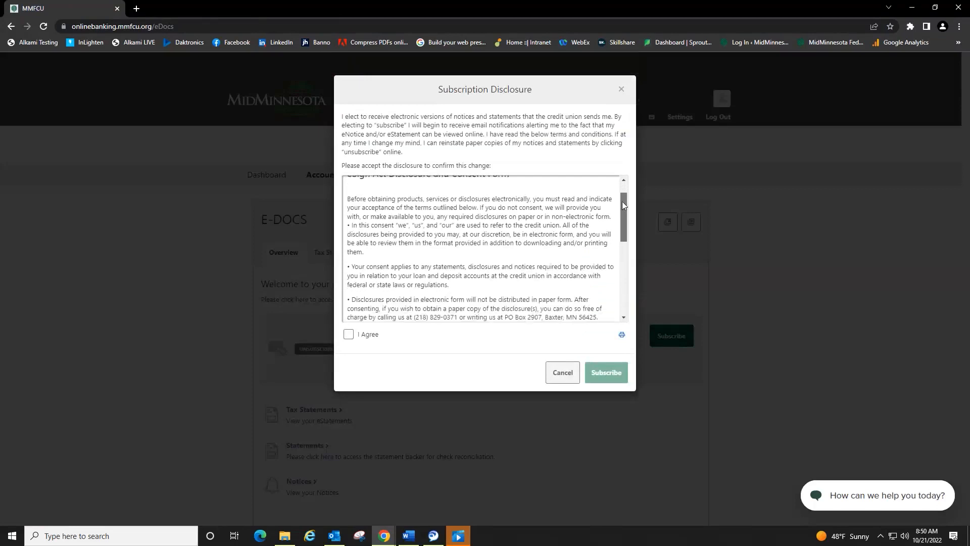
pyautogui.scroll(-3)
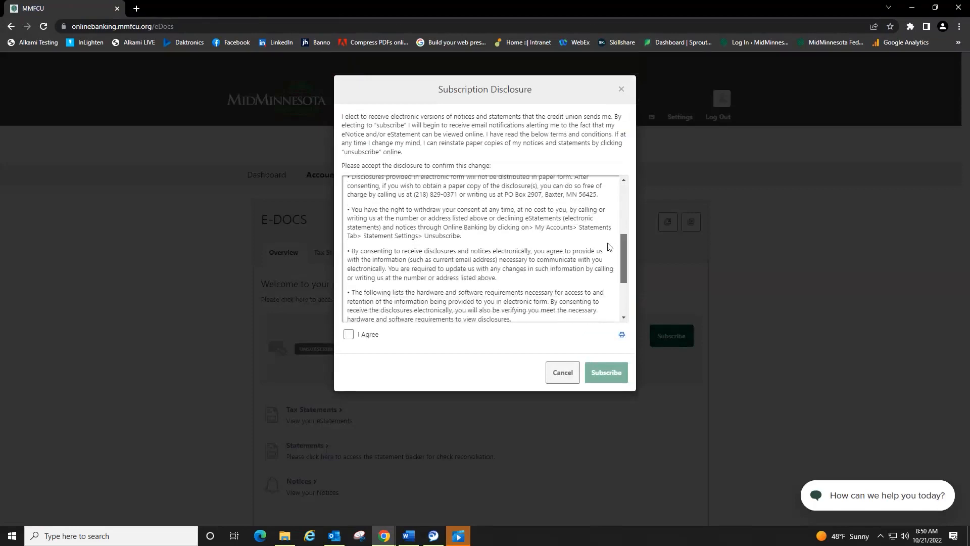
pyautogui.scroll(-3)
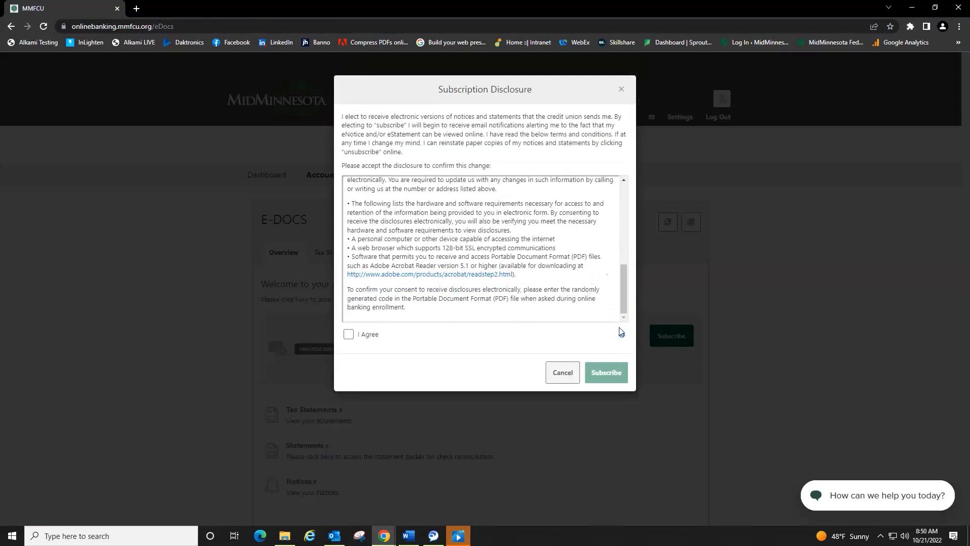
pyautogui.moveTo(620, 332)
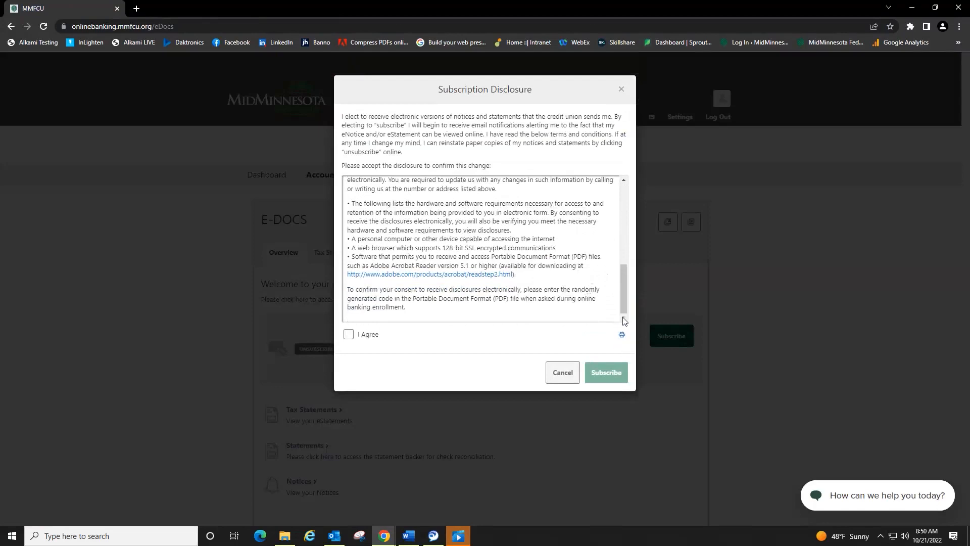
pyautogui.moveTo(543, 312)
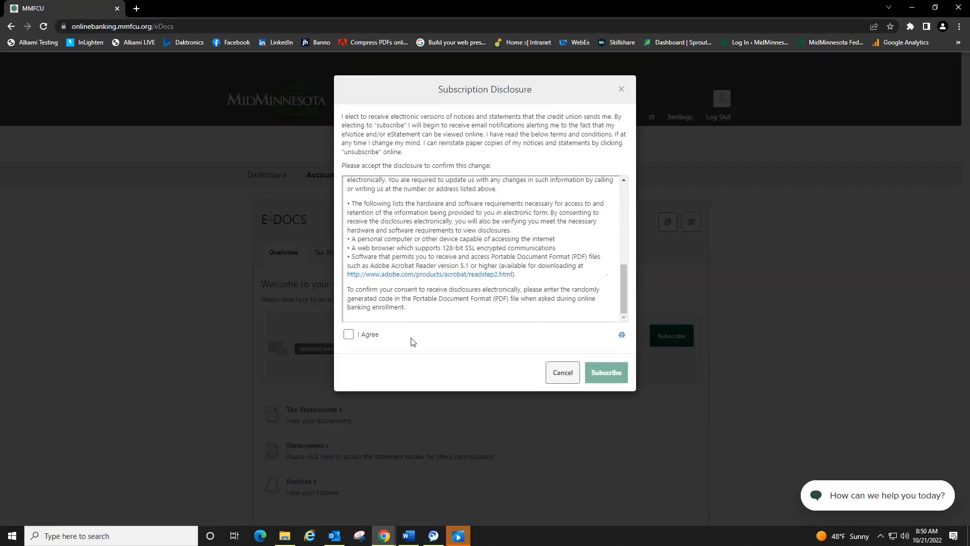
pyautogui.click(349, 334)
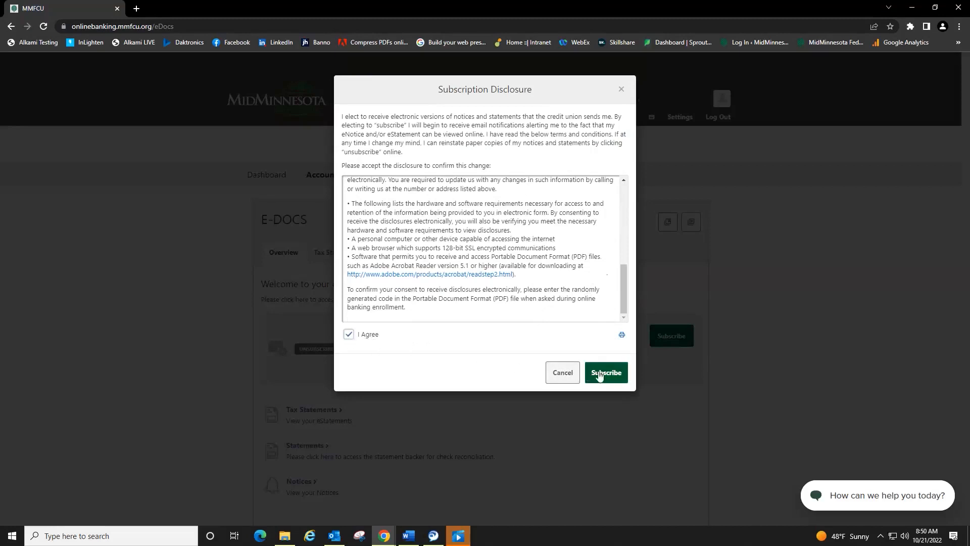
pyautogui.click(604, 371)
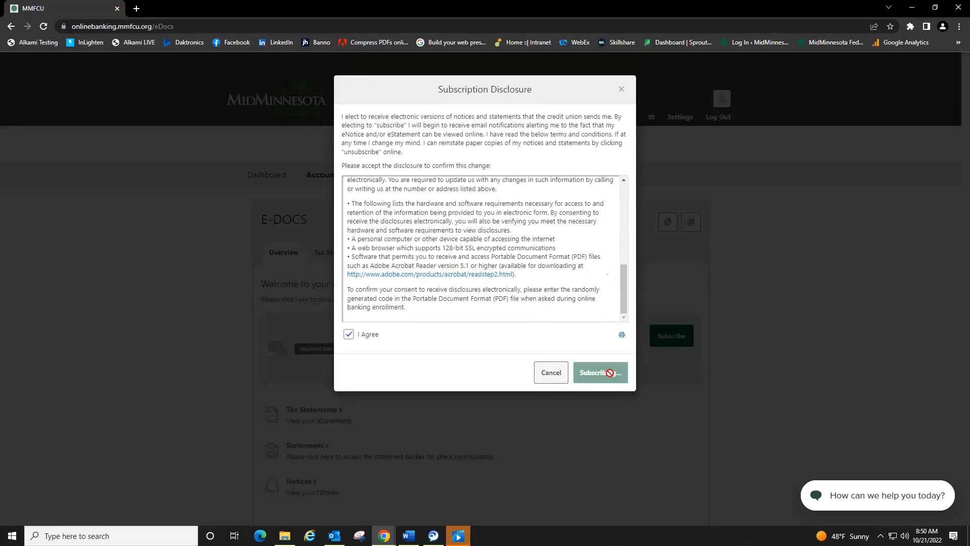
pyautogui.click(598, 372)
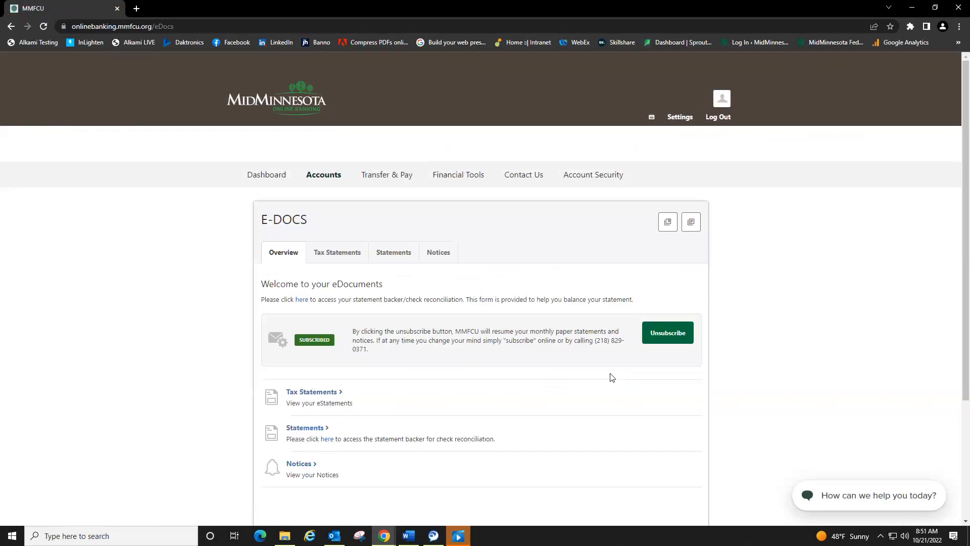
pyautogui.moveTo(320, 312)
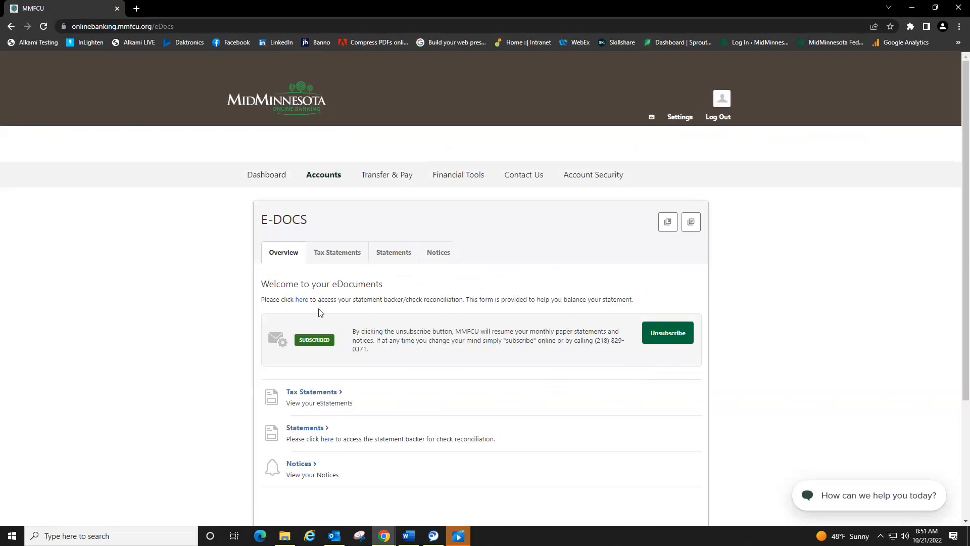
pyautogui.moveTo(278, 366)
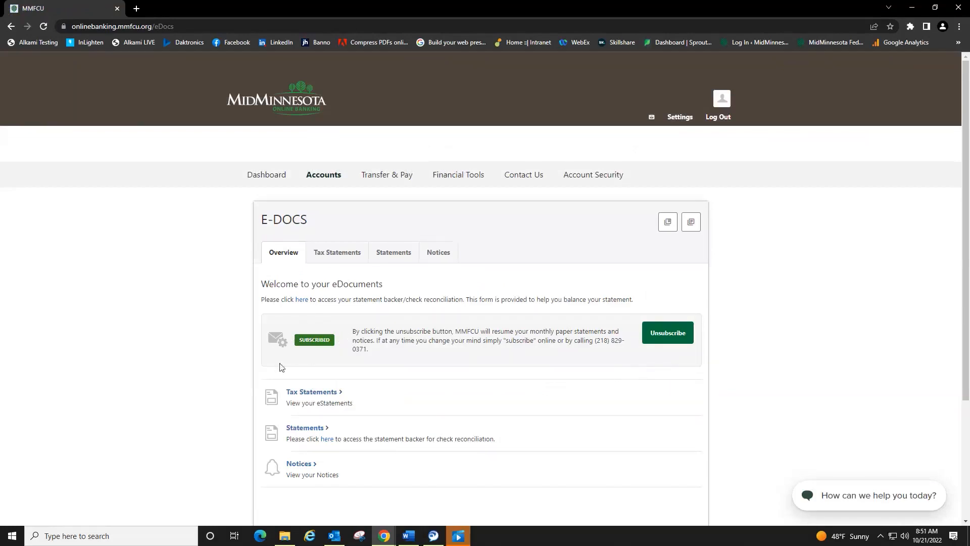
pyautogui.moveTo(346, 360)
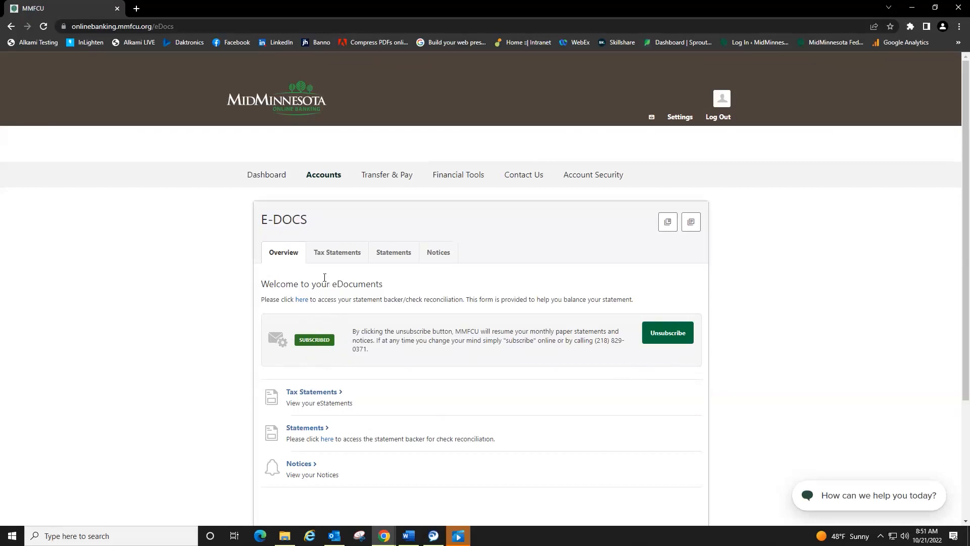
pyautogui.moveTo(401, 261)
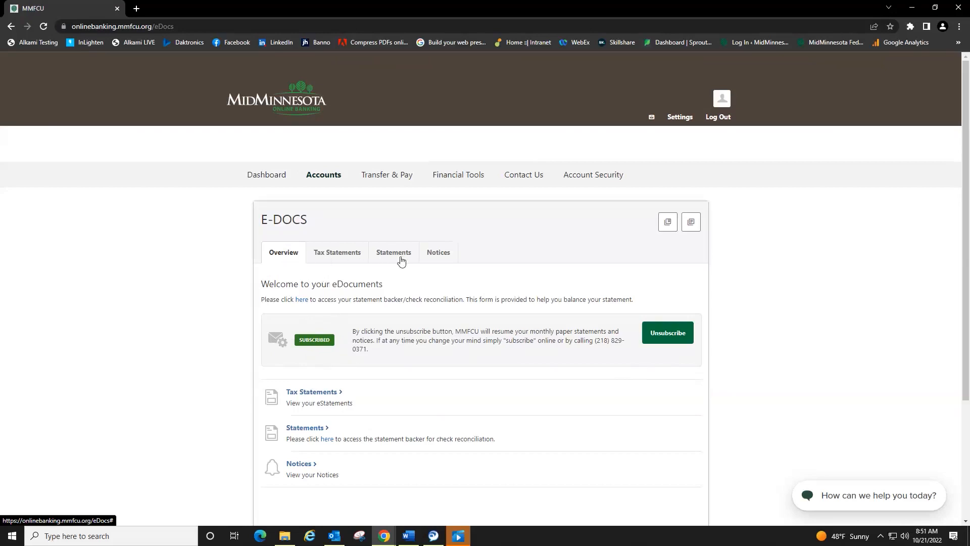
pyautogui.moveTo(295, 256)
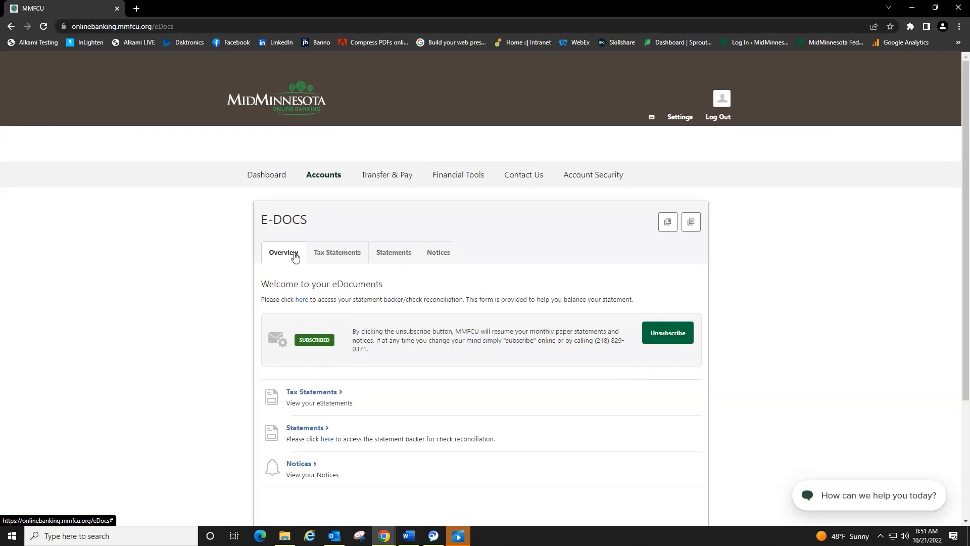
pyautogui.moveTo(446, 259)
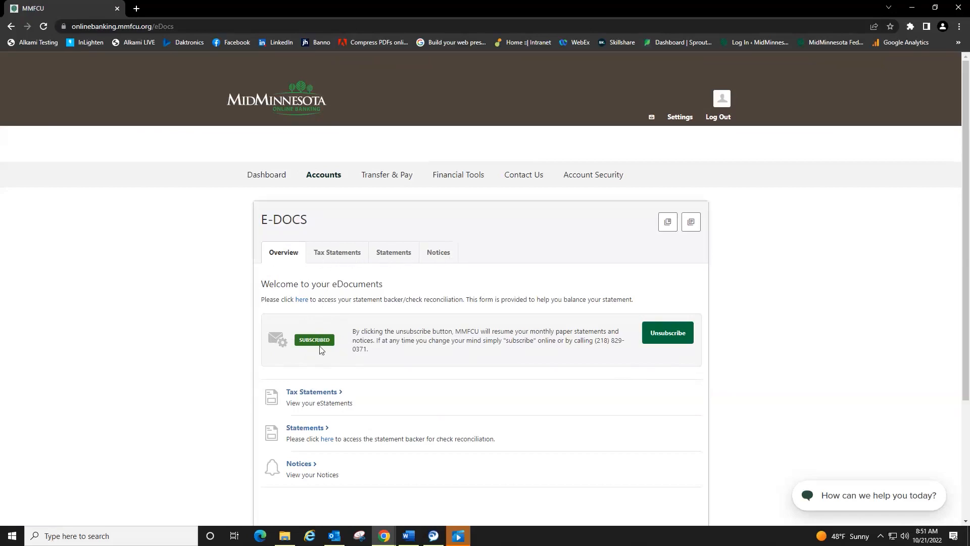
pyautogui.moveTo(298, 472)
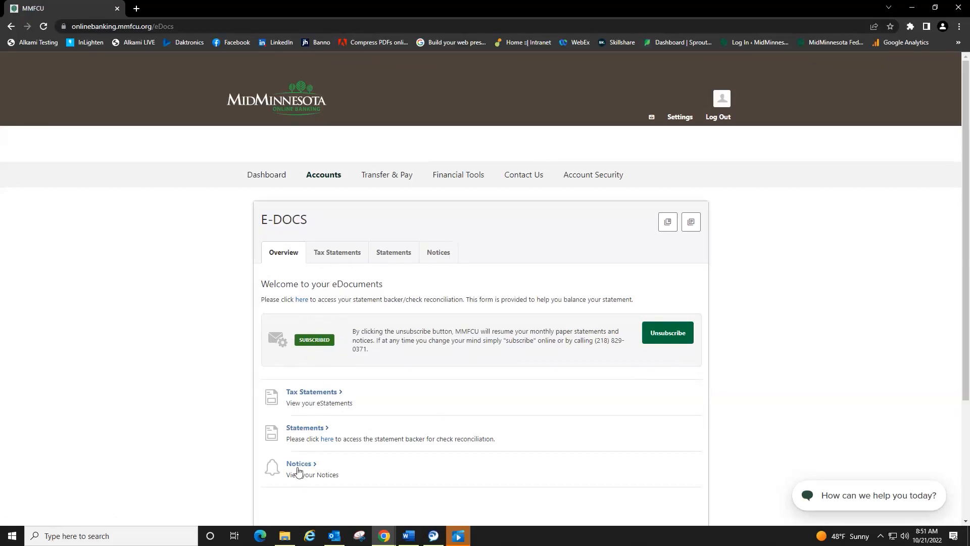
pyautogui.moveTo(308, 397)
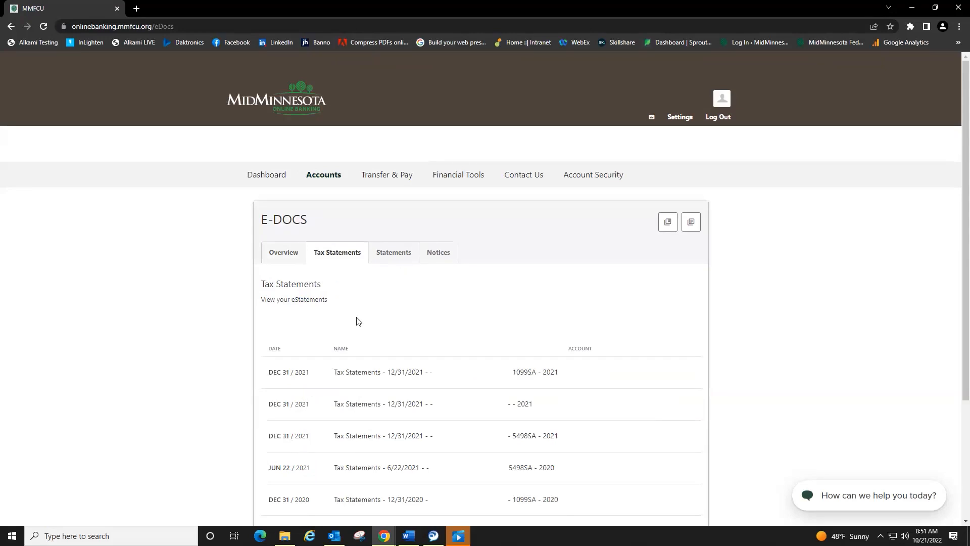
pyautogui.moveTo(362, 424)
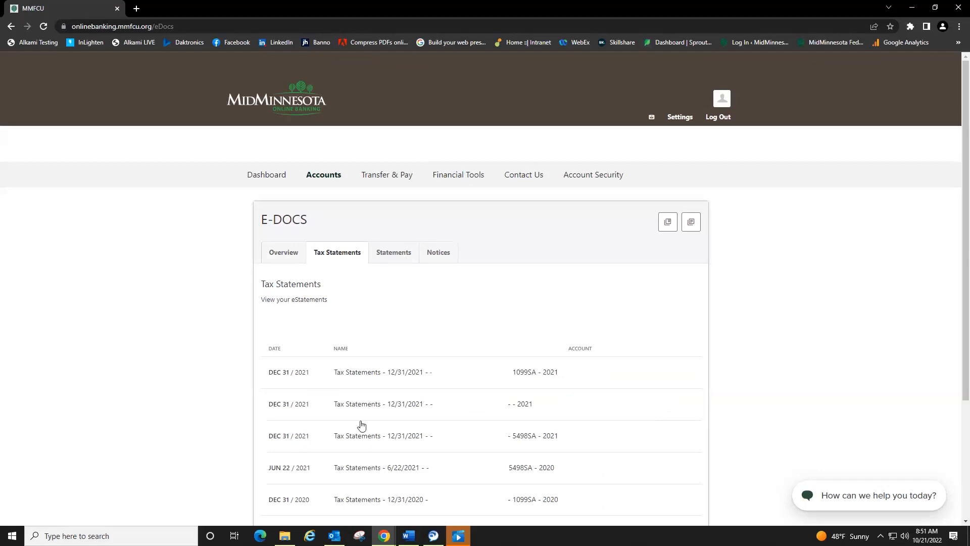
pyautogui.moveTo(400, 267)
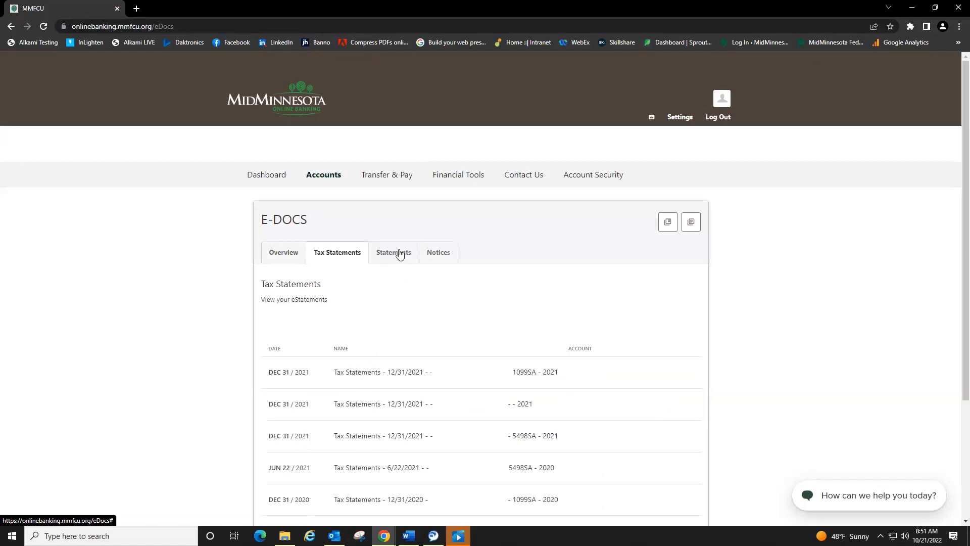
# Show the E-Docs Statements tab listing monthly PDF statements from September 2022.
pyautogui.click(394, 252)
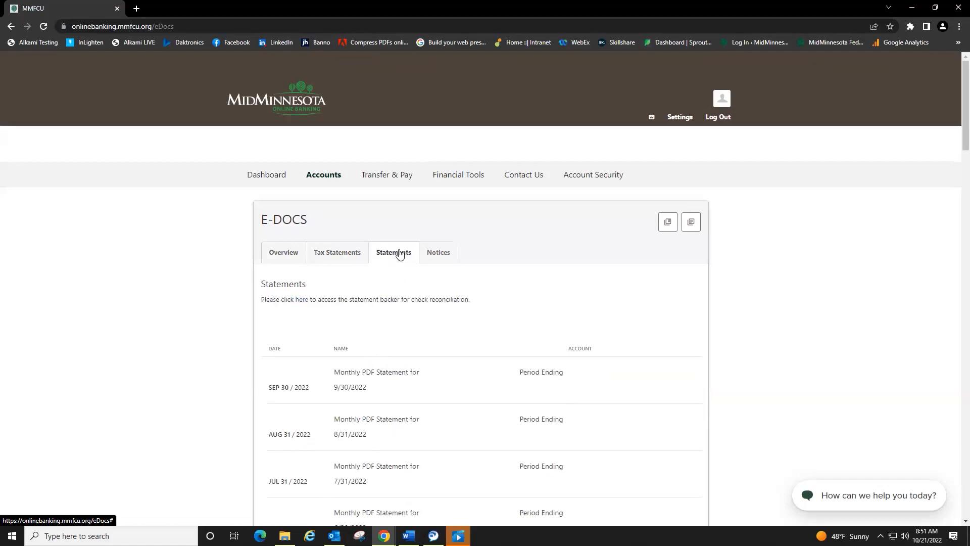
pyautogui.moveTo(403, 267)
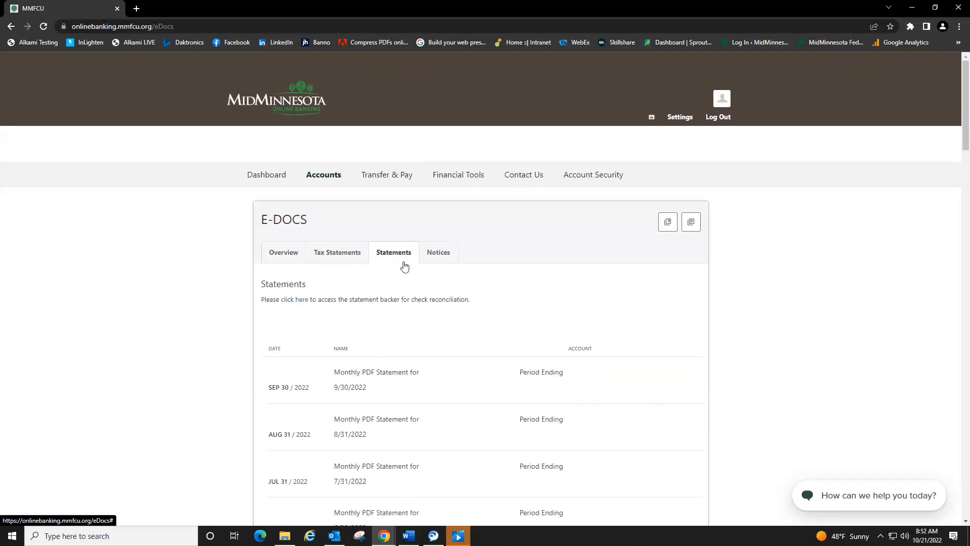
pyautogui.moveTo(400, 425)
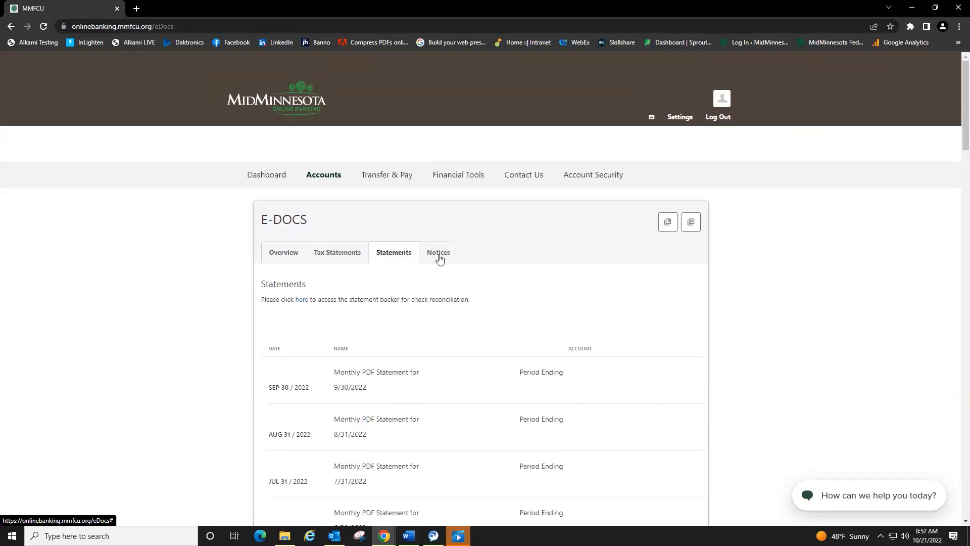
# View the Notices tab, then return to the Overview showing SUBSCRIBED.
pyautogui.click(438, 251)
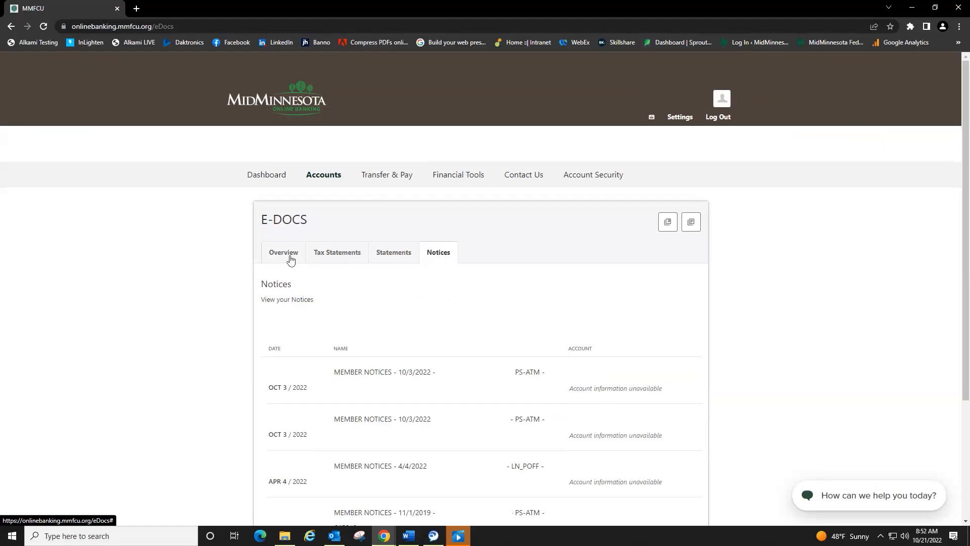
pyautogui.click(283, 252)
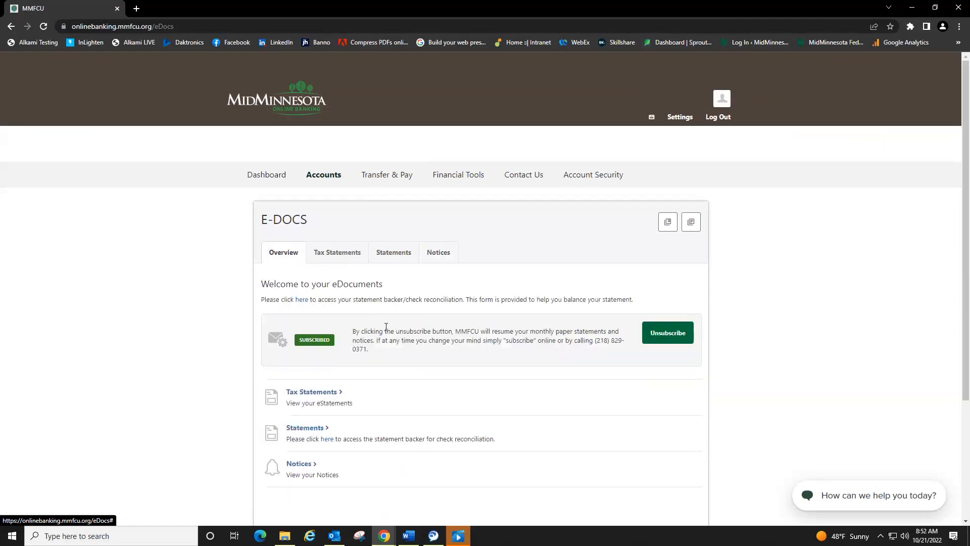